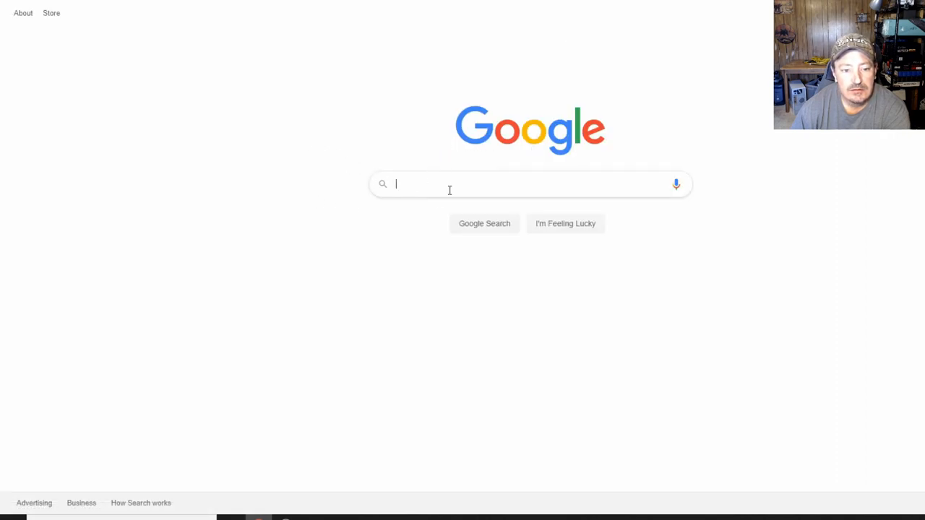
- Search Google for 'gigabyte b450m ds3h' via the recent-search suggestion
{"action": "left_click", "coordinate": [527, 183]}
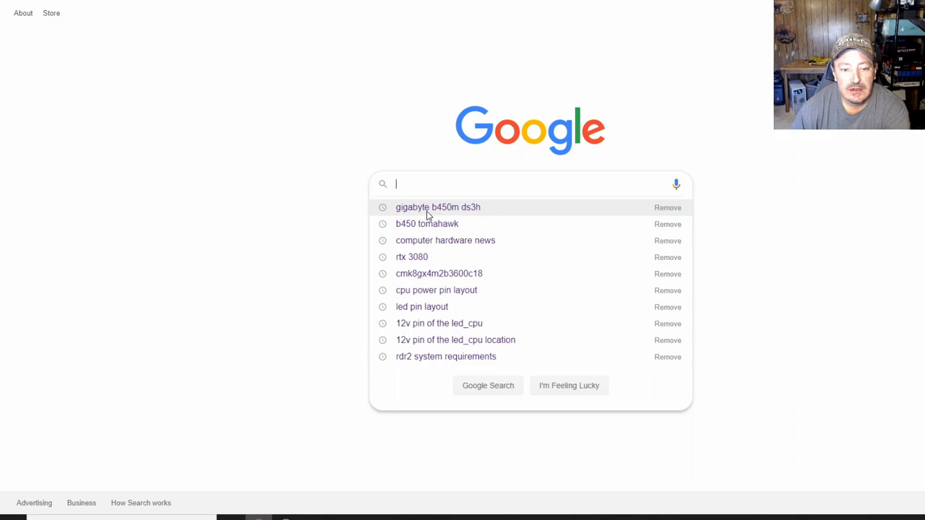
{"action": "left_click", "coordinate": [438, 208]}
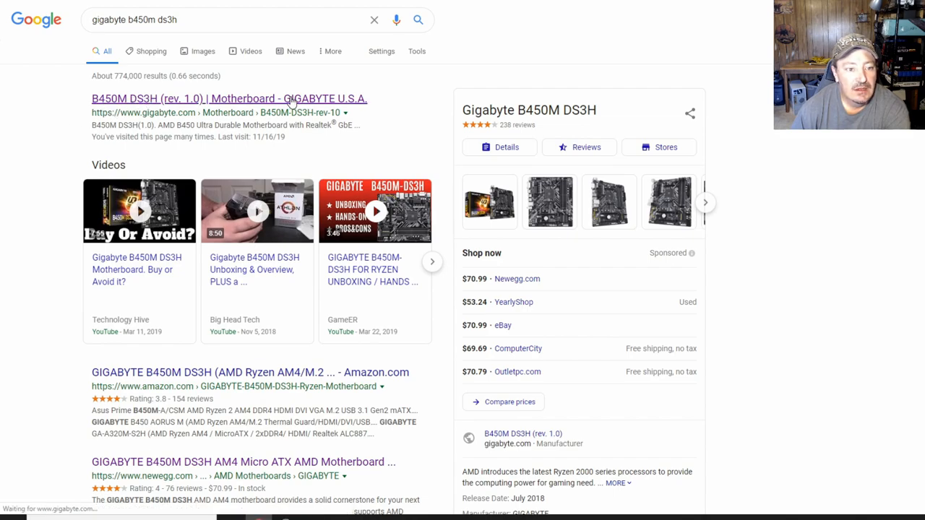
- Reach the B450M DS3H Support List of memory compatibility PDFs on Gigabyte's site
{"action": "left_click", "coordinate": [229, 98]}
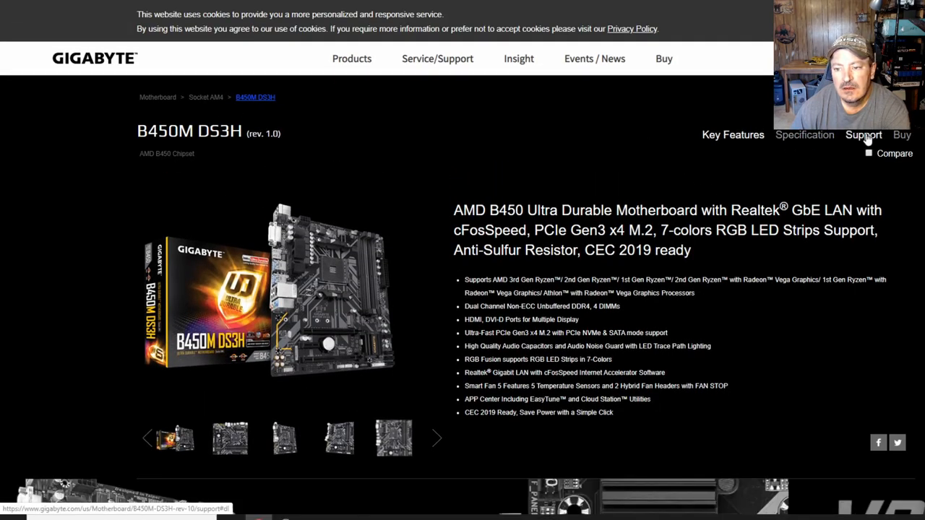
{"action": "left_click", "coordinate": [863, 135]}
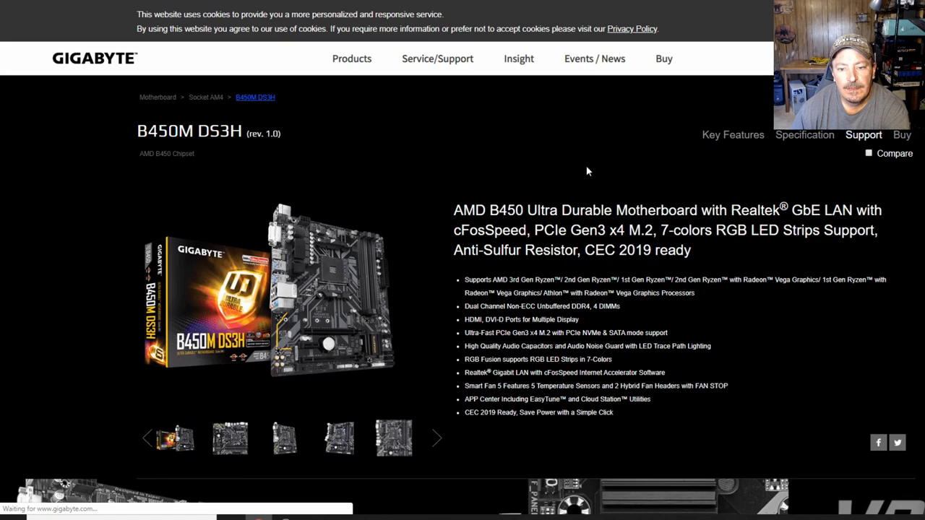
{"action": "left_click", "coordinate": [865, 134]}
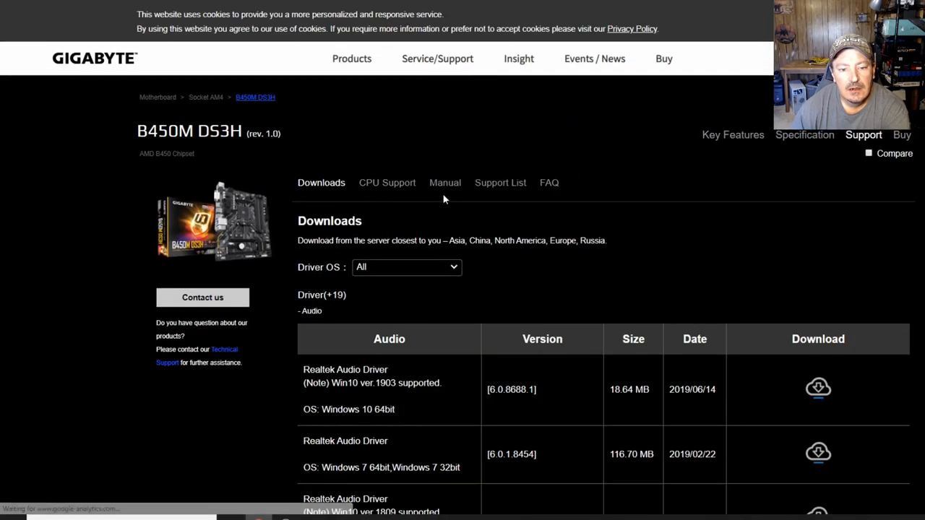
{"action": "mouse_move", "coordinate": [501, 182]}
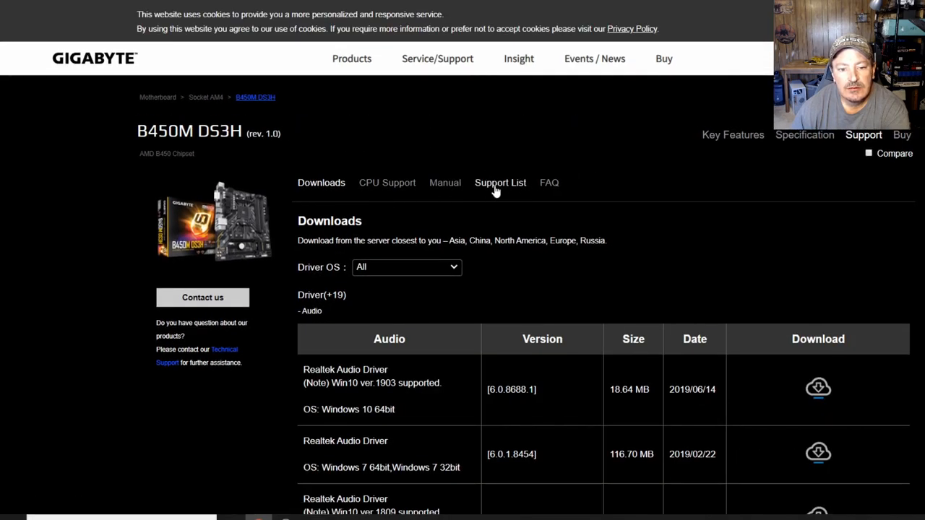
{"action": "left_click", "coordinate": [500, 183]}
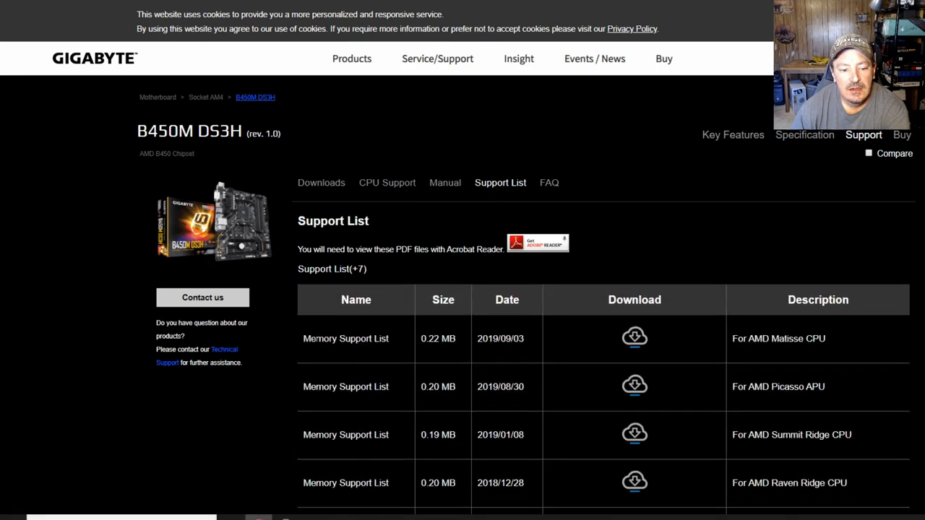
{"action": "double_click", "coordinate": [345, 338]}
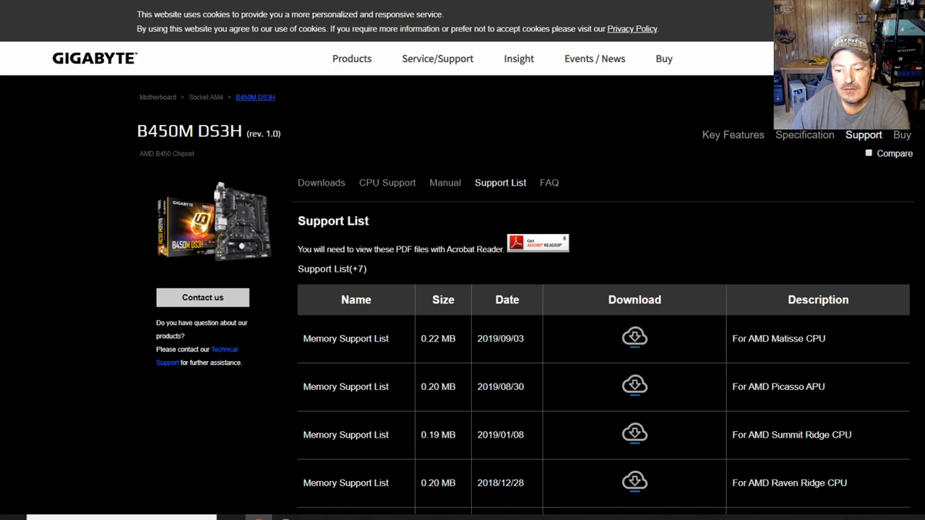
{"action": "mouse_move", "coordinate": [815, 352]}
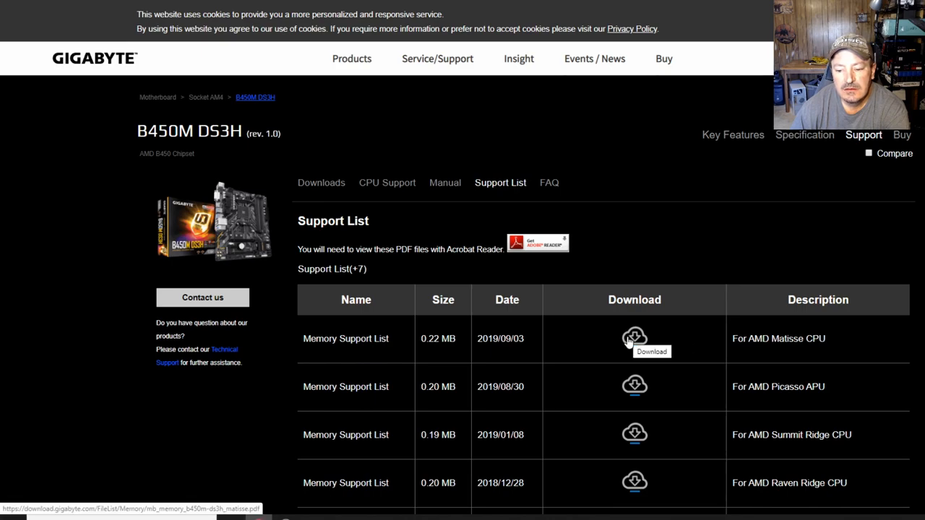
{"action": "left_click", "coordinate": [634, 339]}
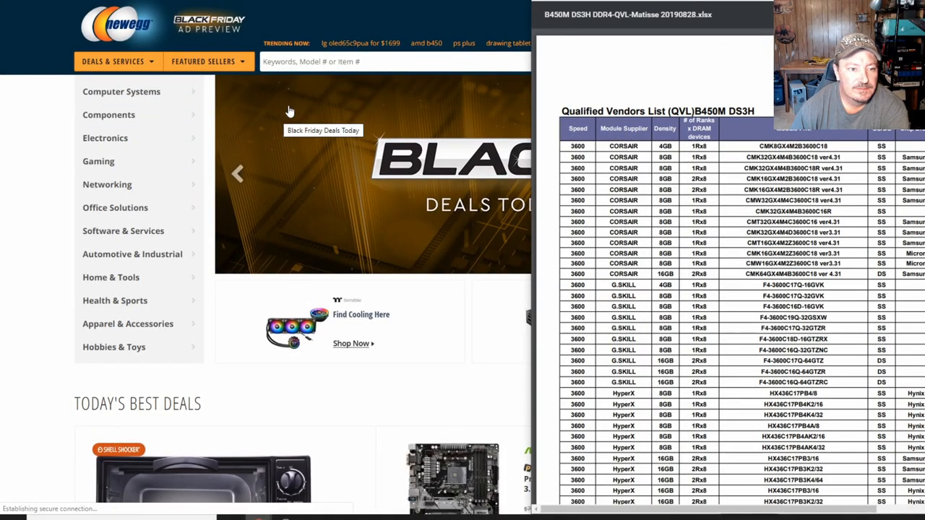
{"action": "mouse_move", "coordinate": [108, 116]}
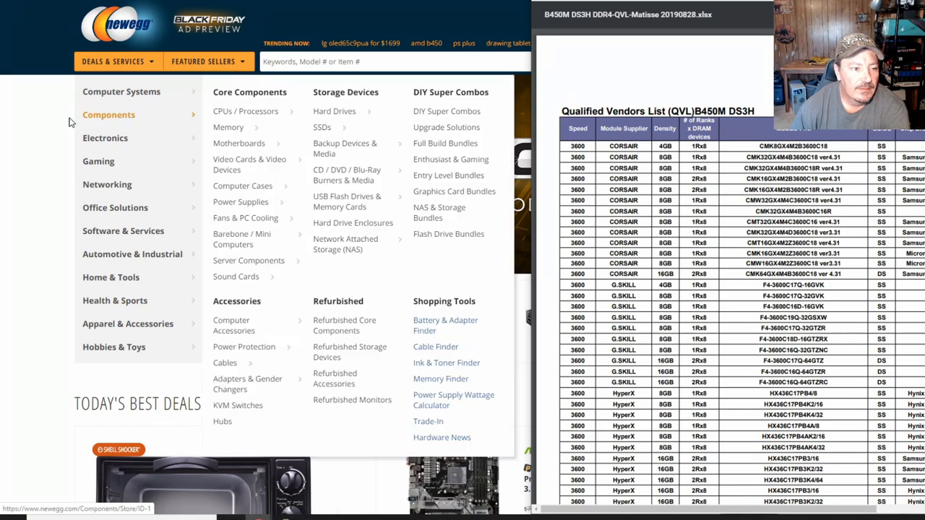
{"action": "mouse_move", "coordinate": [228, 127]}
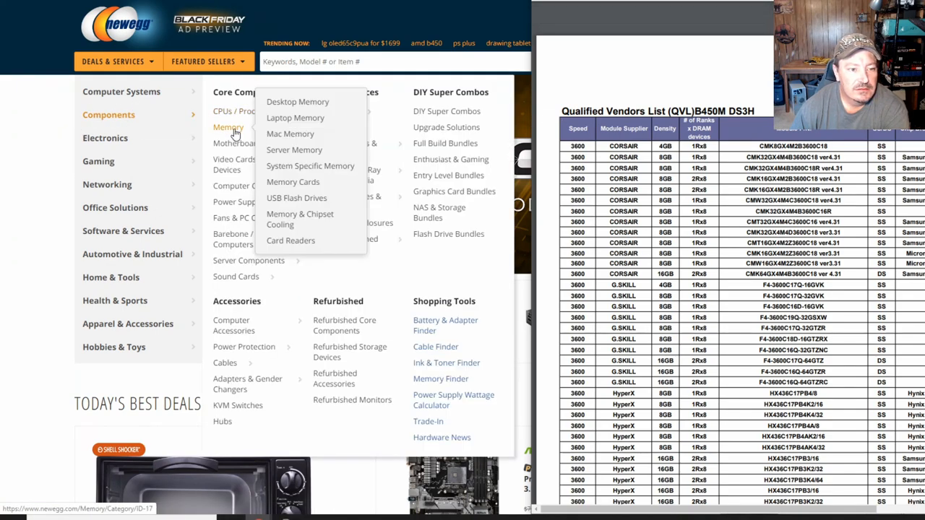
- Go to Newegg's Desktop Memory category from the Components > Memory menu
{"action": "left_click", "coordinate": [297, 101]}
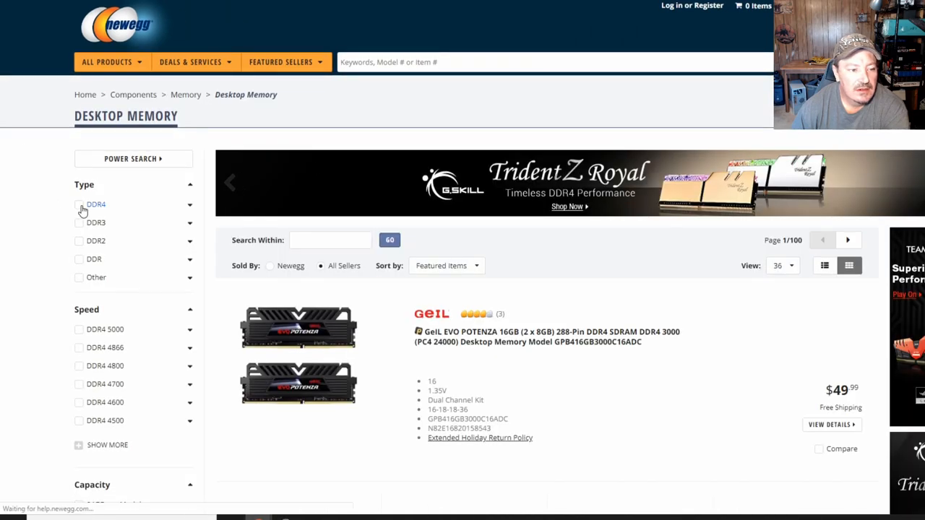
- Filter the listings to DDR4 type with speeds from DDR4 3000 to 3600
{"action": "left_click", "coordinate": [79, 204]}
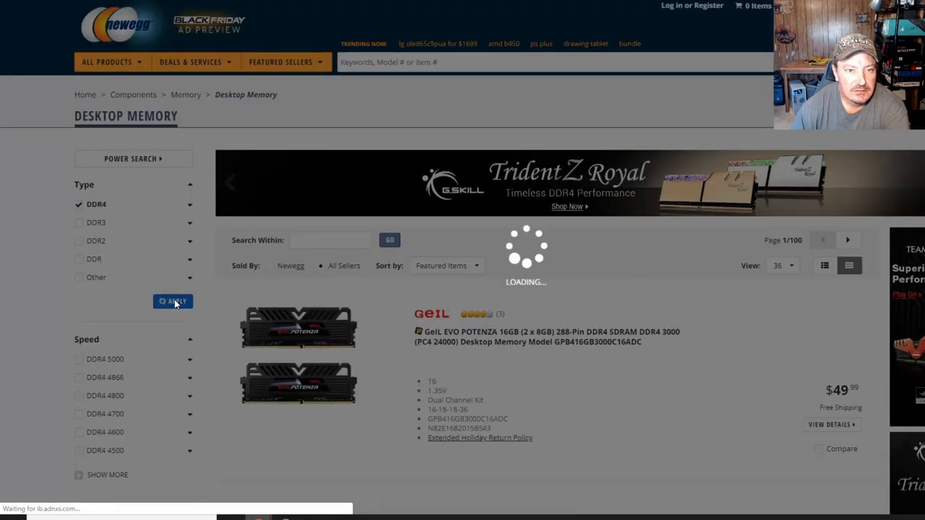
{"action": "left_click", "coordinate": [173, 302]}
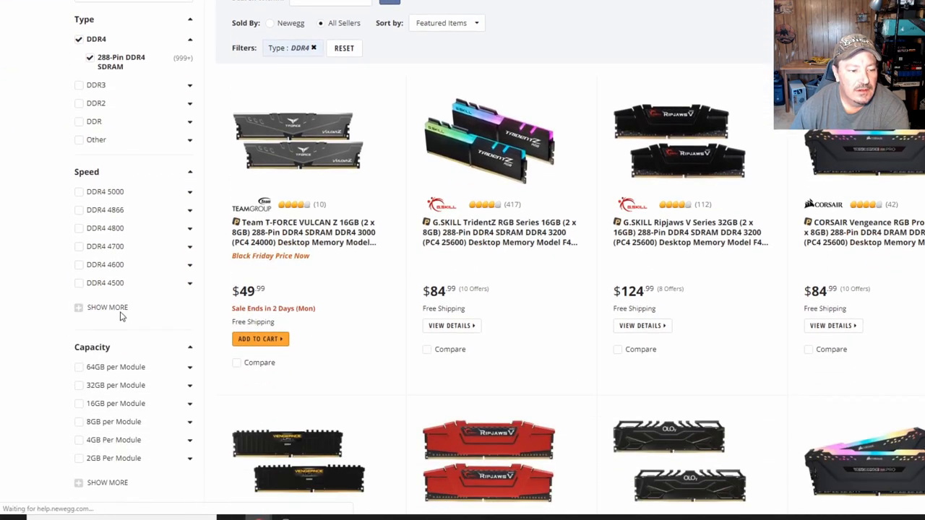
{"action": "scroll", "scroll_direction": "down", "scroll_amount": 3}
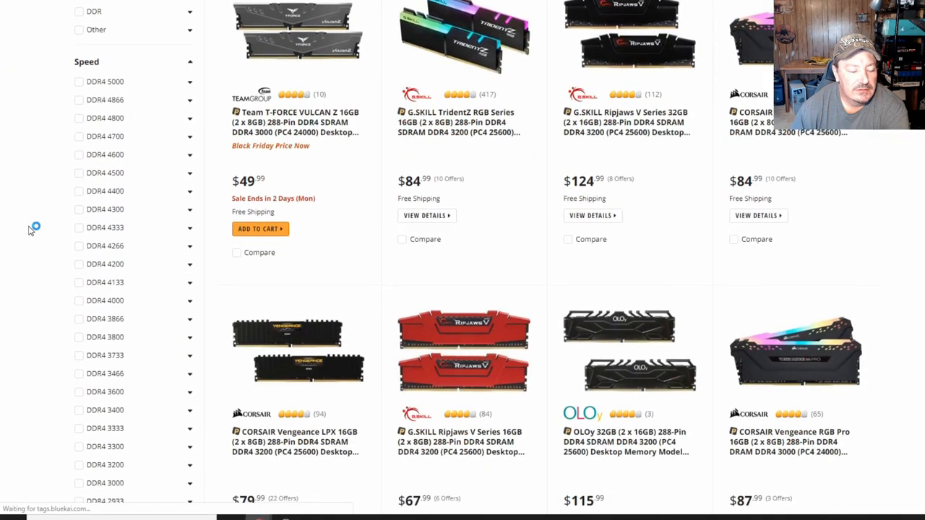
{"action": "scroll", "scroll_direction": "down", "scroll_amount": 3}
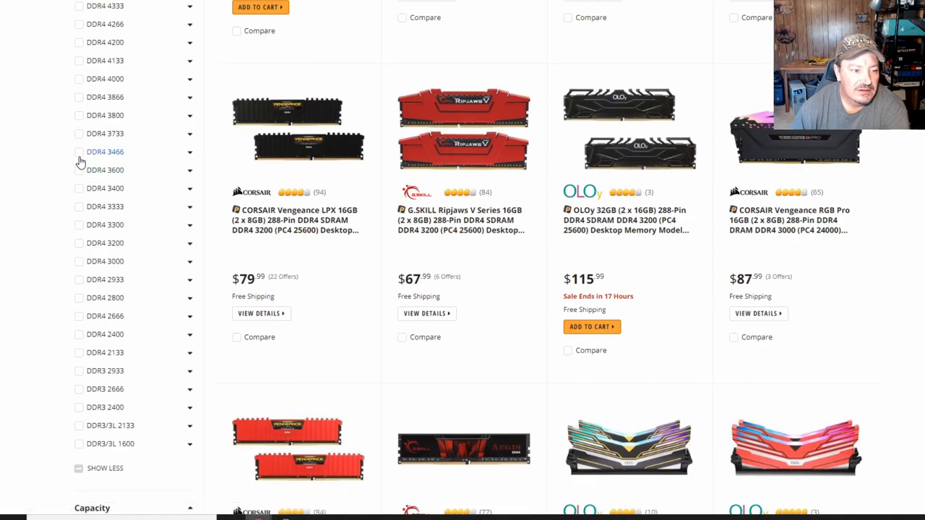
{"action": "left_click", "coordinate": [78, 152]}
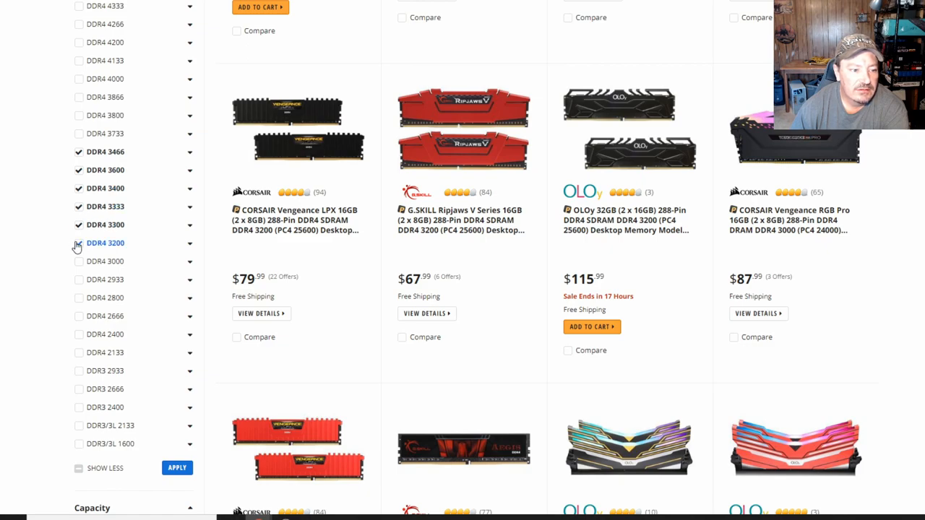
{"action": "left_click", "coordinate": [78, 243]}
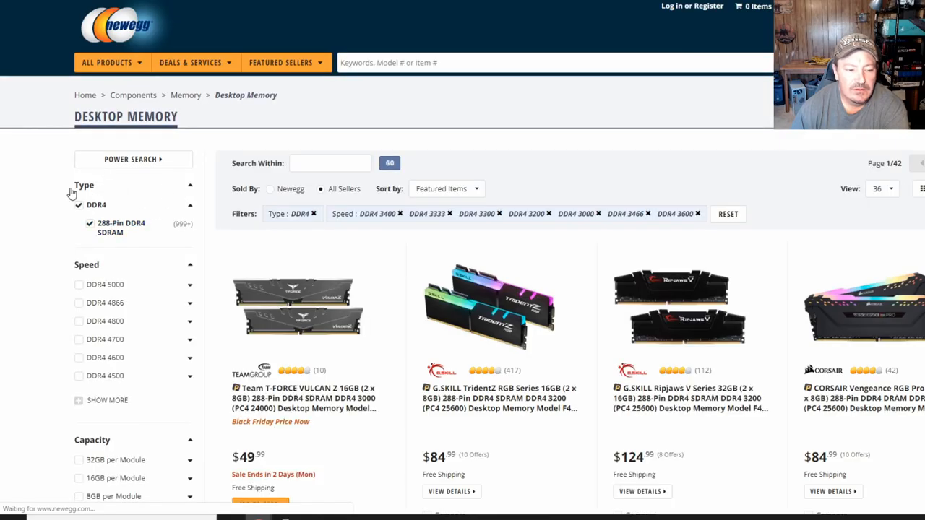
- Add the 16GB (2 x 8GB) capacity filter under 8GB per Module
{"action": "scroll", "scroll_direction": "down", "scroll_amount": 3}
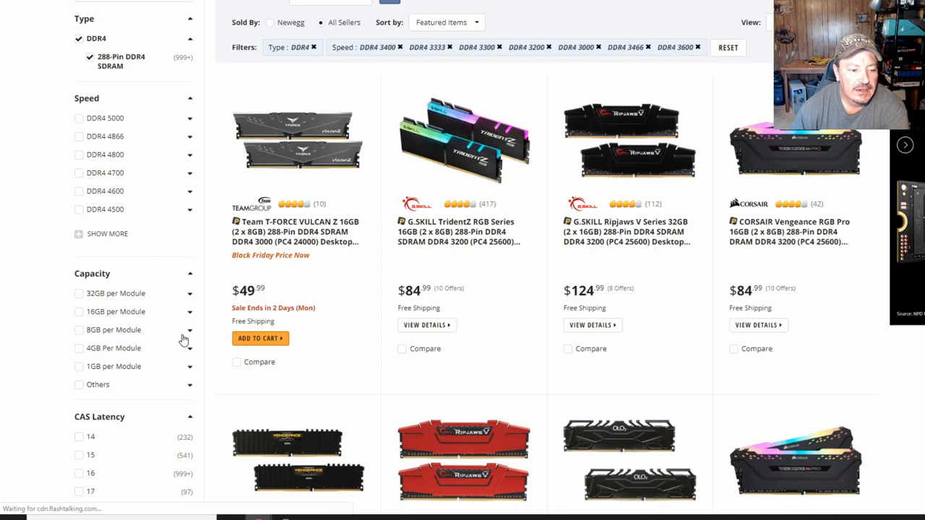
{"action": "left_click", "coordinate": [190, 330]}
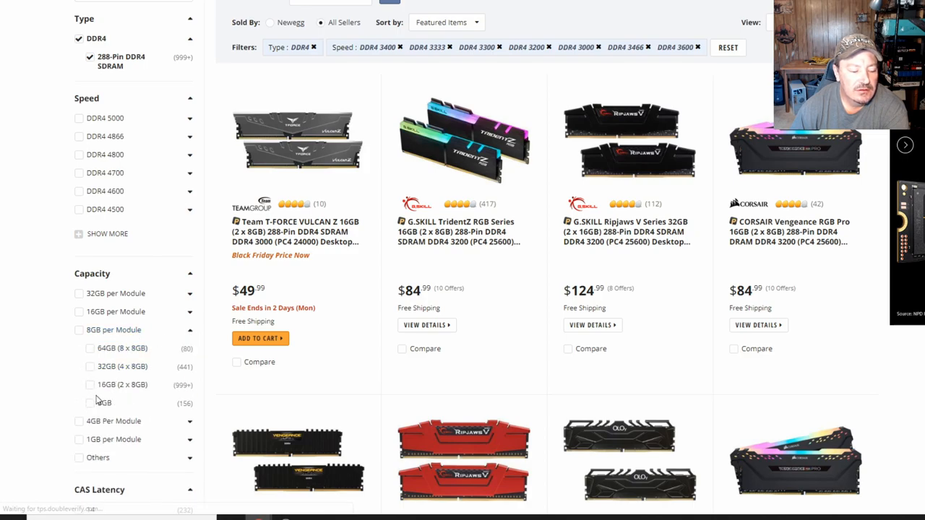
{"action": "left_click", "coordinate": [89, 384]}
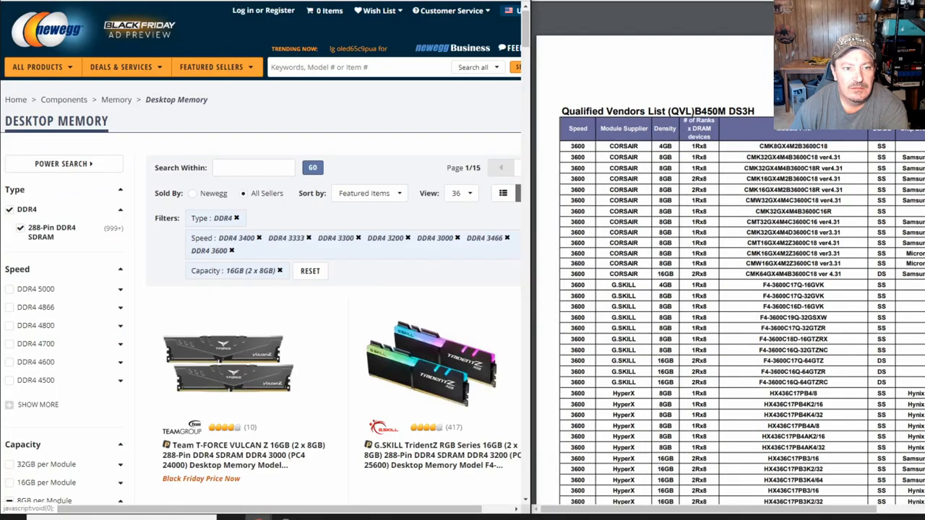
- Sort the filtered kits by Lowest Price and review the $49.99–$54.99 kits listed first
{"action": "scroll", "scroll_direction": "down", "scroll_amount": 3}
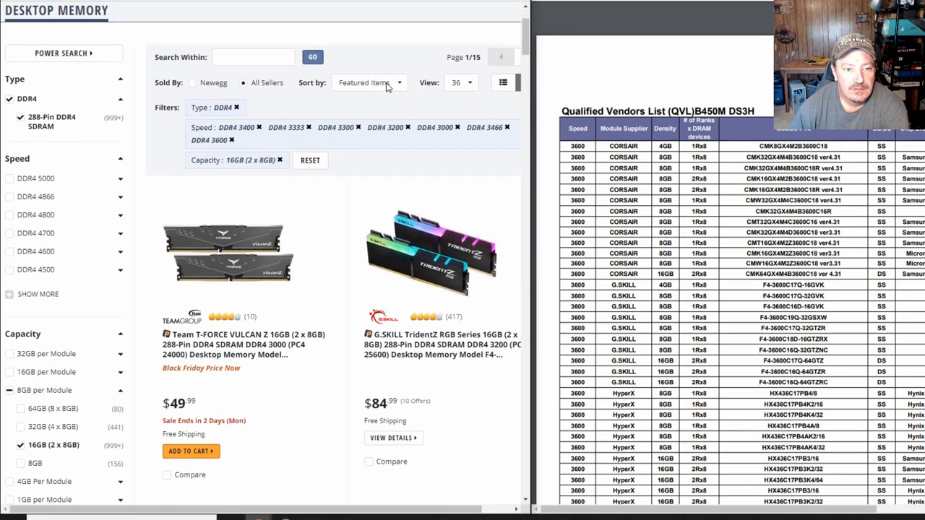
{"action": "left_click", "coordinate": [364, 82]}
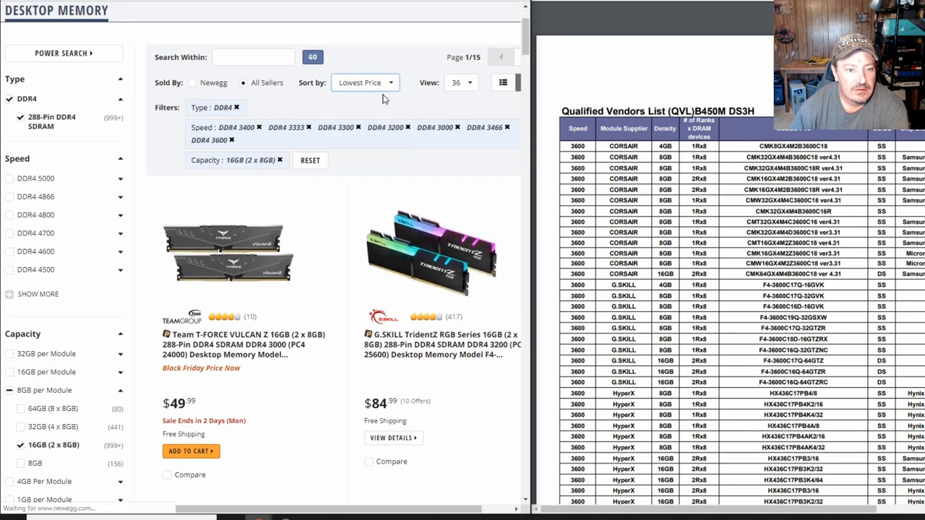
{"action": "scroll", "scroll_direction": "down", "scroll_amount": 3}
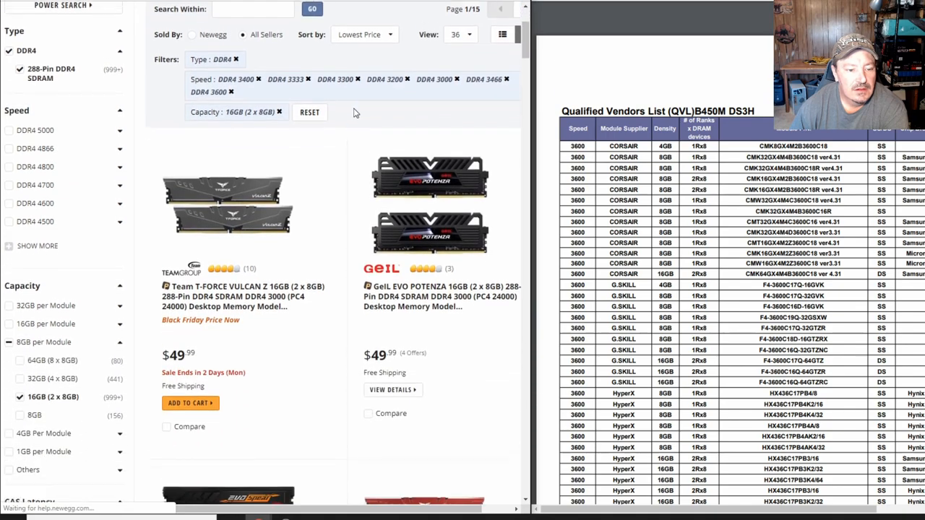
{"action": "scroll", "scroll_direction": "down", "scroll_amount": 3}
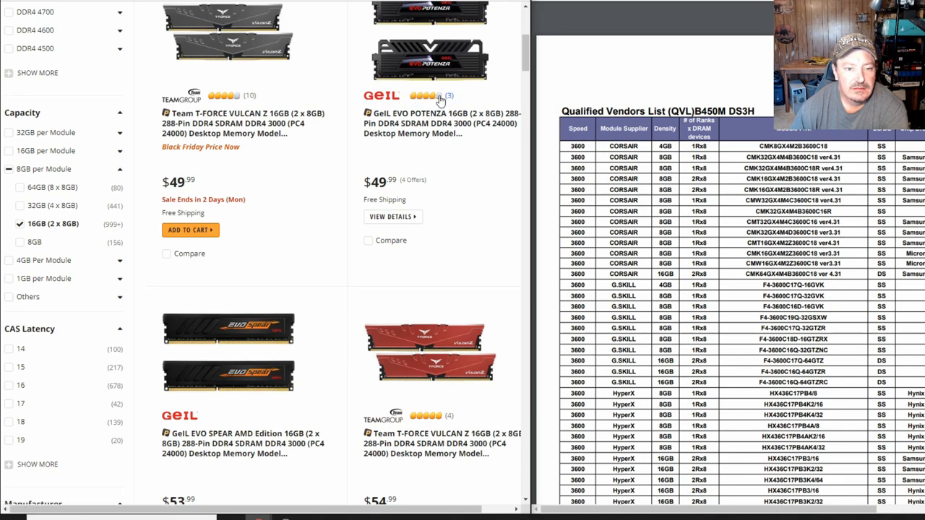
{"action": "mouse_move", "coordinate": [443, 119]}
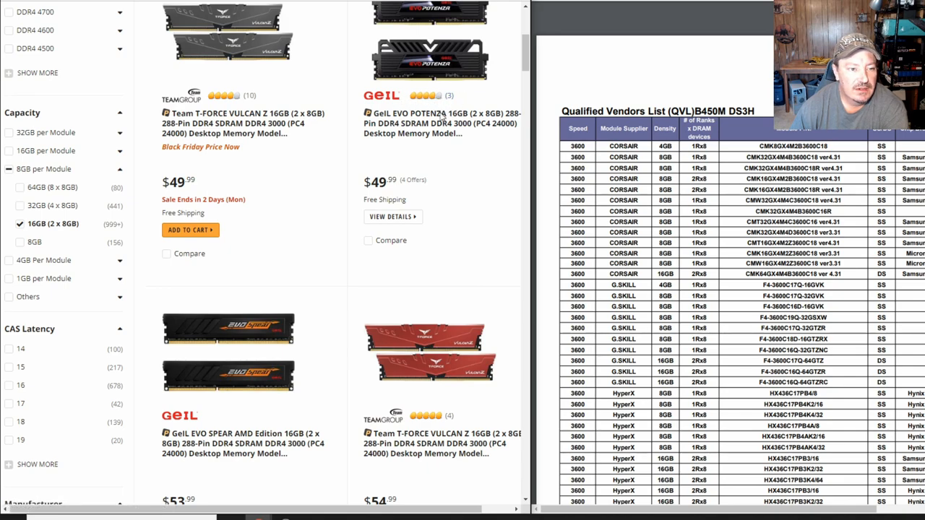
{"action": "scroll", "scroll_direction": "down", "scroll_amount": 3}
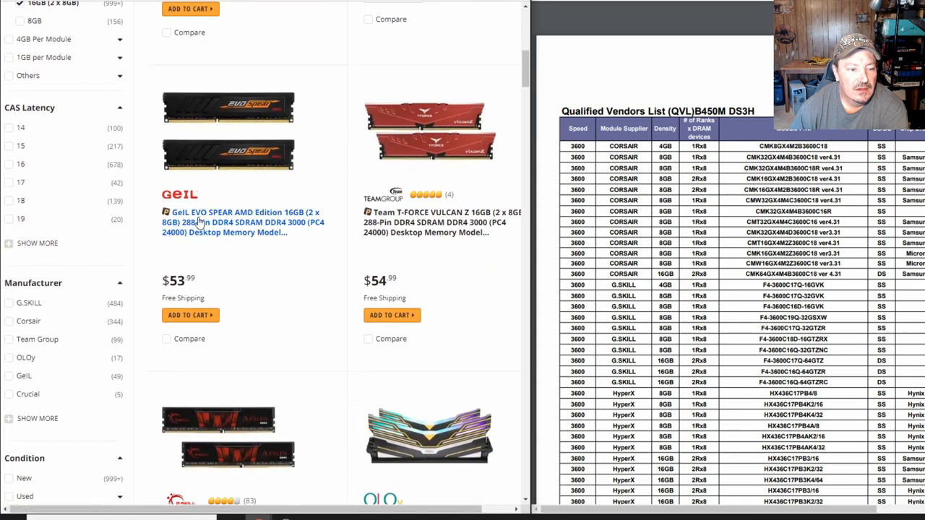
{"action": "mouse_move", "coordinate": [195, 222]}
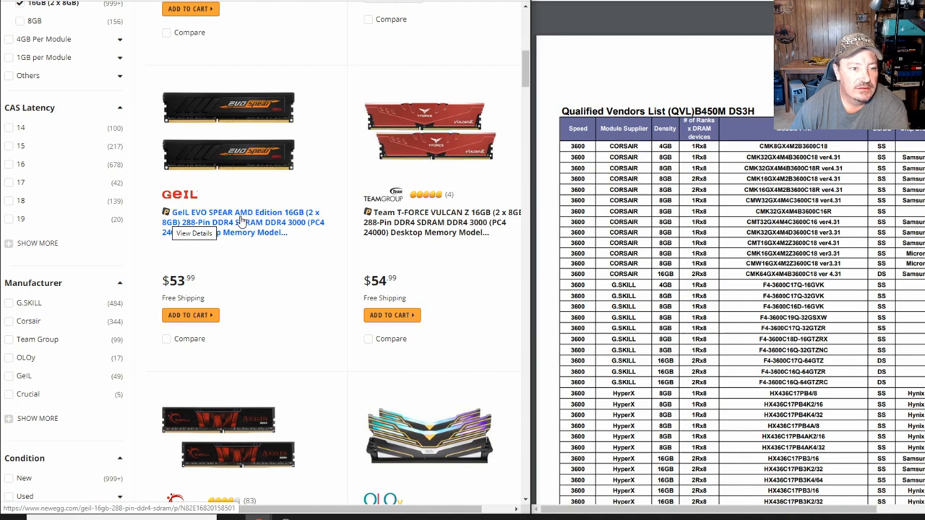
{"action": "mouse_move", "coordinate": [259, 281]}
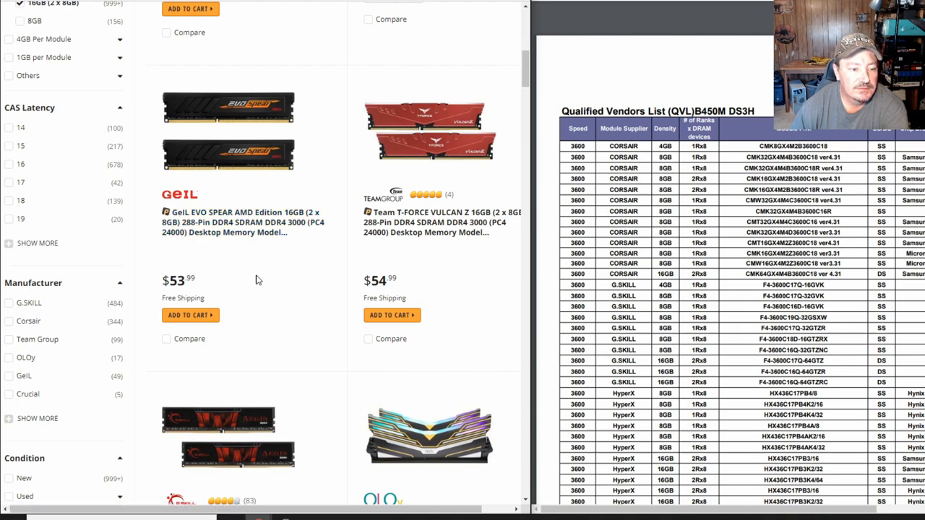
{"action": "mouse_move", "coordinate": [239, 223]}
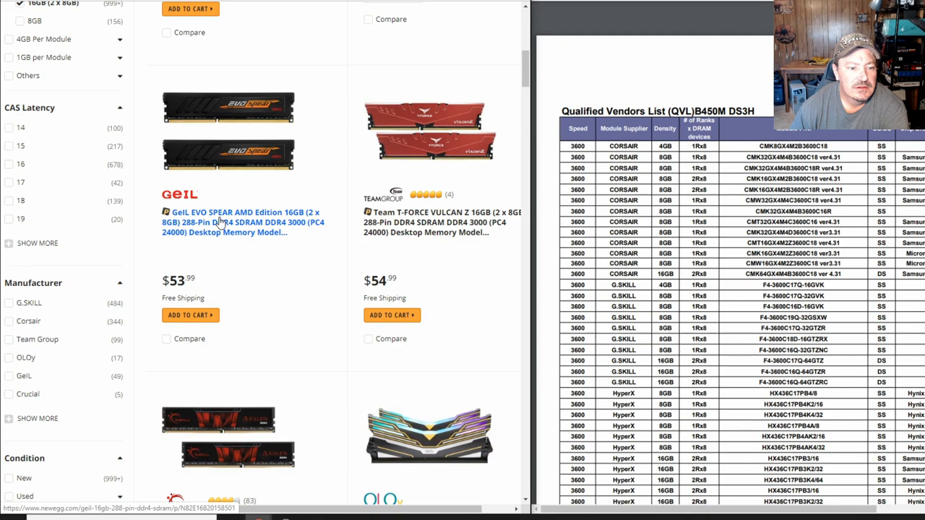
- Open the GeIL EVO SPEAR AMD Edition 16GB (2 x 8GB) DDR4 3000 listing at $53.99
{"action": "left_click", "coordinate": [243, 223]}
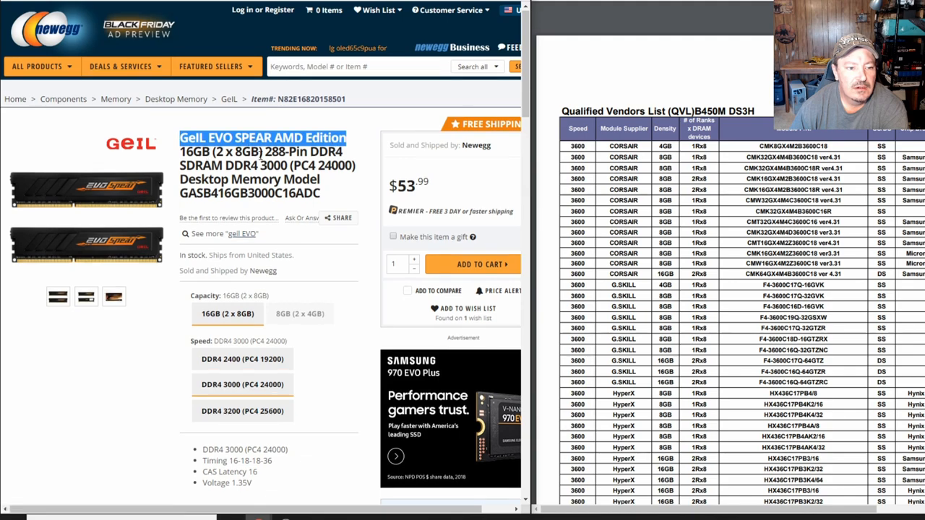
{"action": "double_click", "coordinate": [208, 165]}
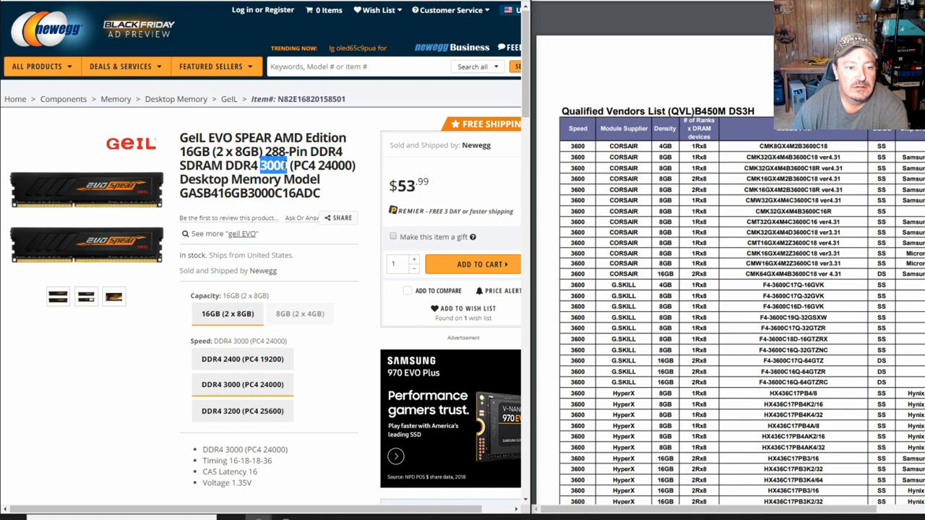
{"action": "left_click", "coordinate": [318, 165]}
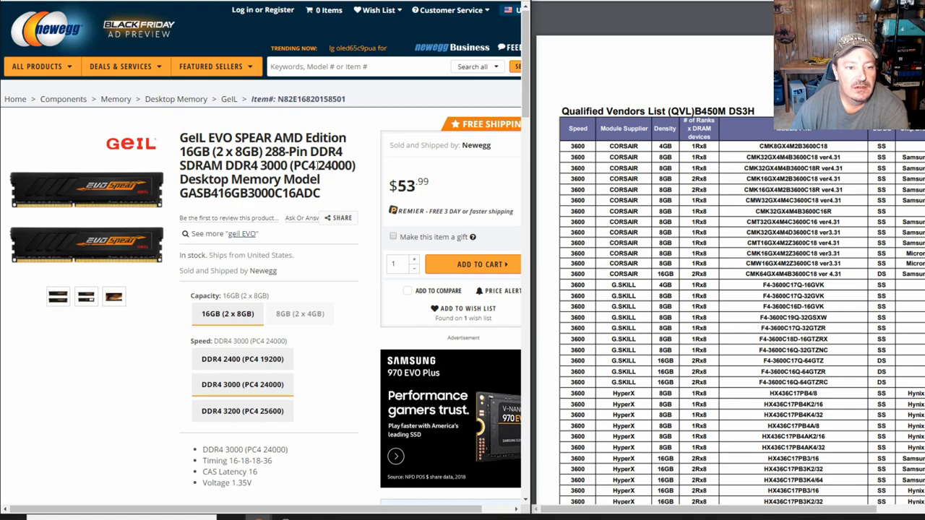
{"action": "double_click", "coordinate": [335, 165]}
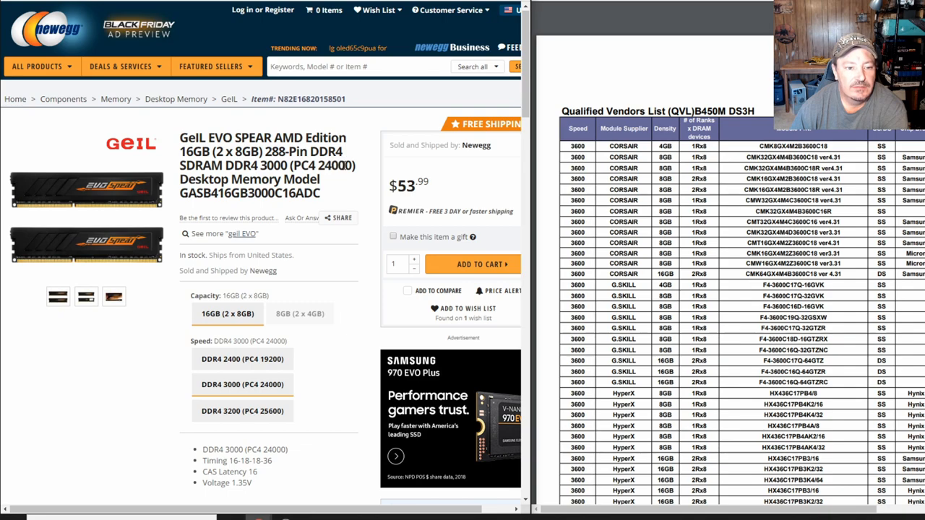
{"action": "mouse_move", "coordinate": [254, 191]}
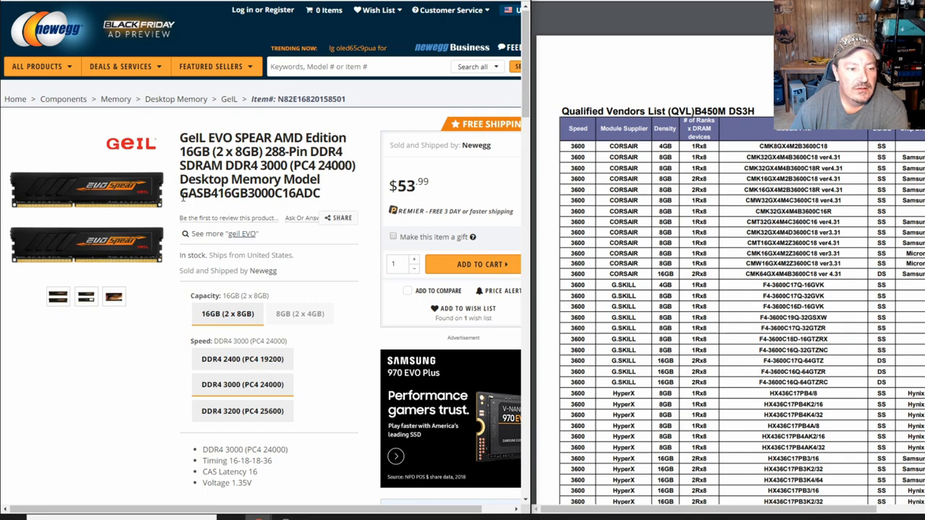
{"action": "double_click", "coordinate": [246, 193]}
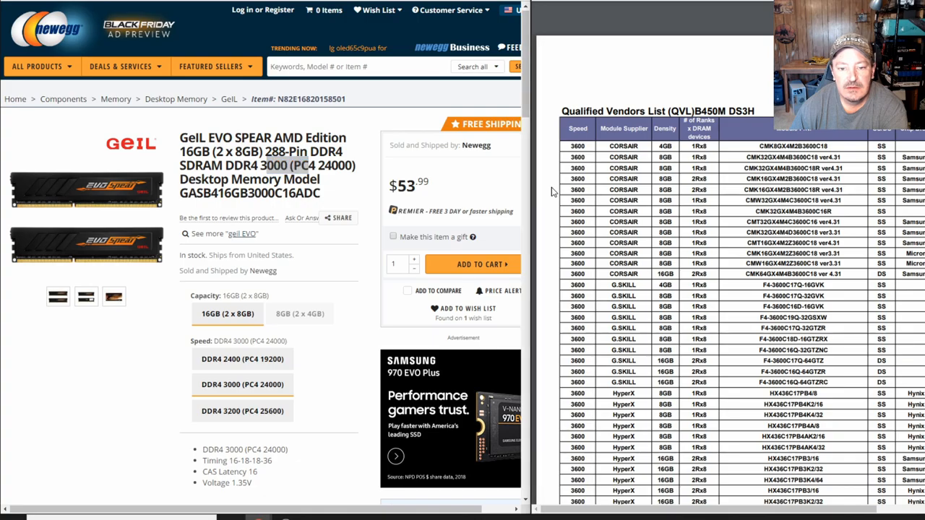
- Scroll the Matisse QVL to its 3000-speed section showing the GeIL GSB416GB3000C16ADC entry
{"action": "scroll", "scroll_direction": "down", "scroll_amount": 3}
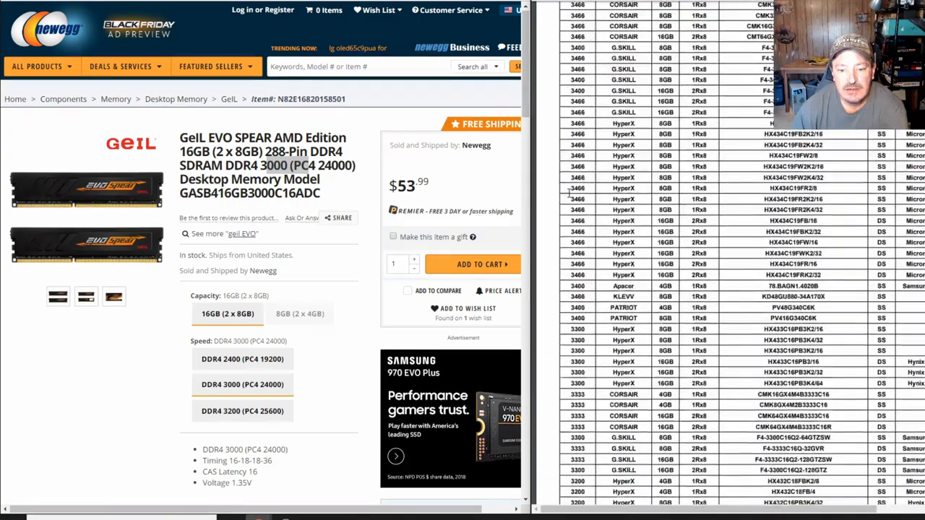
{"action": "scroll", "scroll_direction": "down", "scroll_amount": 3}
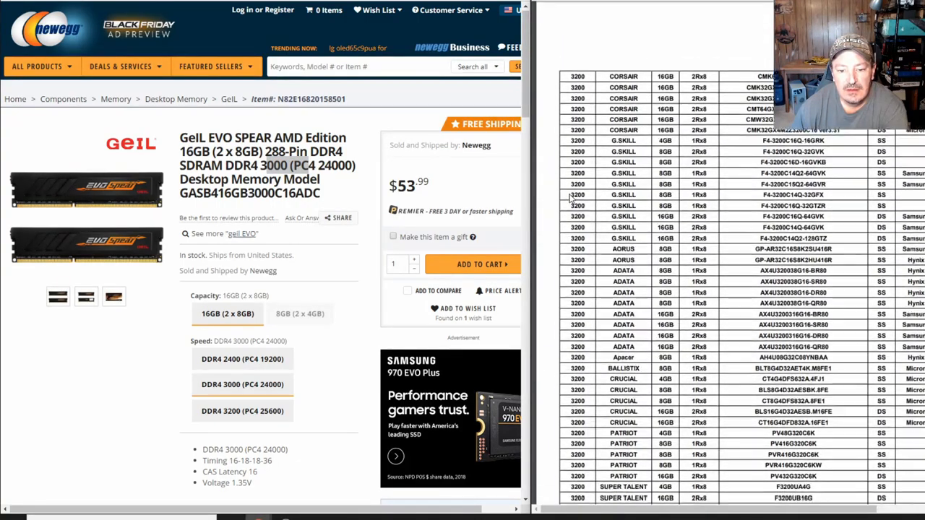
{"action": "scroll", "scroll_direction": "down", "scroll_amount": 3}
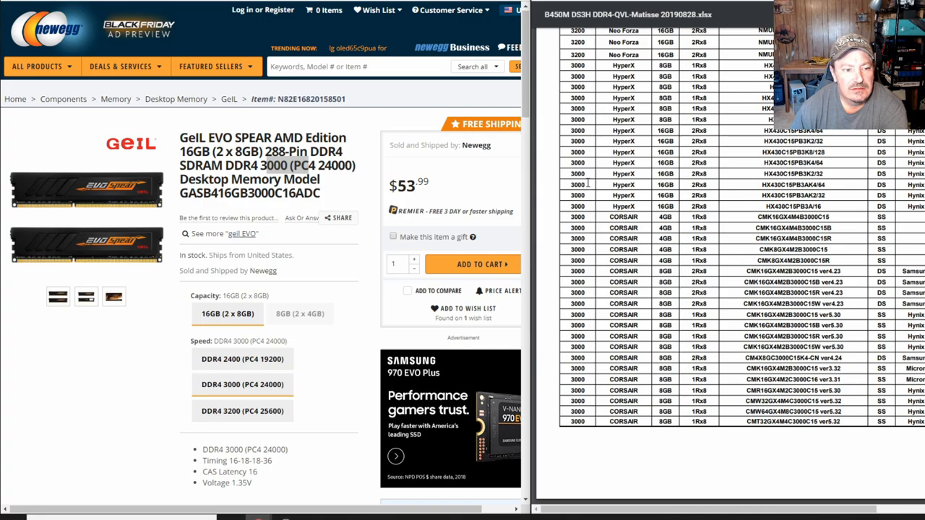
{"action": "scroll", "scroll_direction": "down", "scroll_amount": 3}
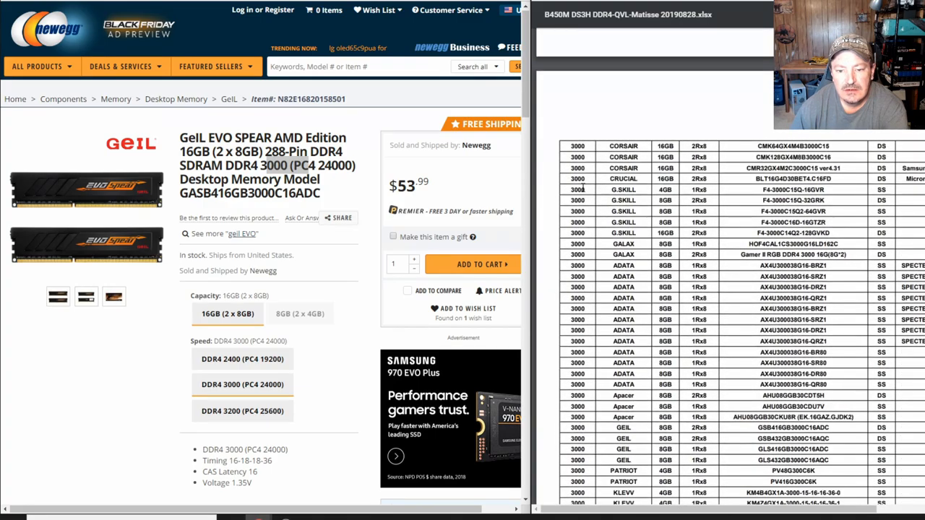
{"action": "scroll", "scroll_direction": "down", "scroll_amount": 3}
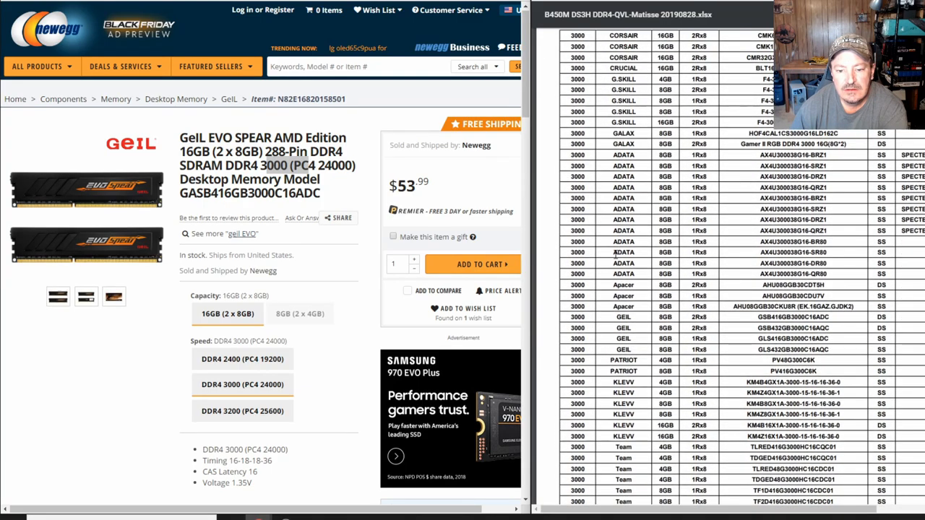
{"action": "scroll", "scroll_direction": "down", "scroll_amount": 3}
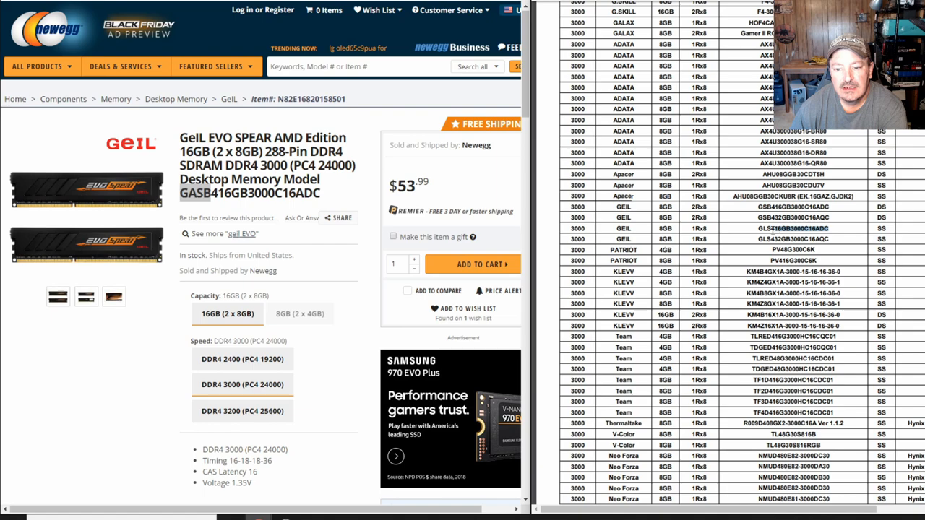
{"action": "double_click", "coordinate": [795, 228]}
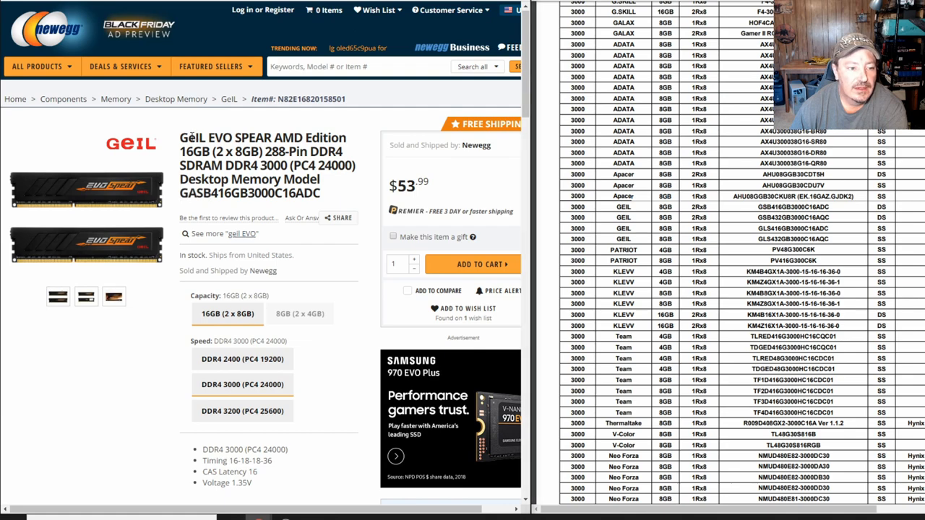
{"action": "double_click", "coordinate": [278, 137]}
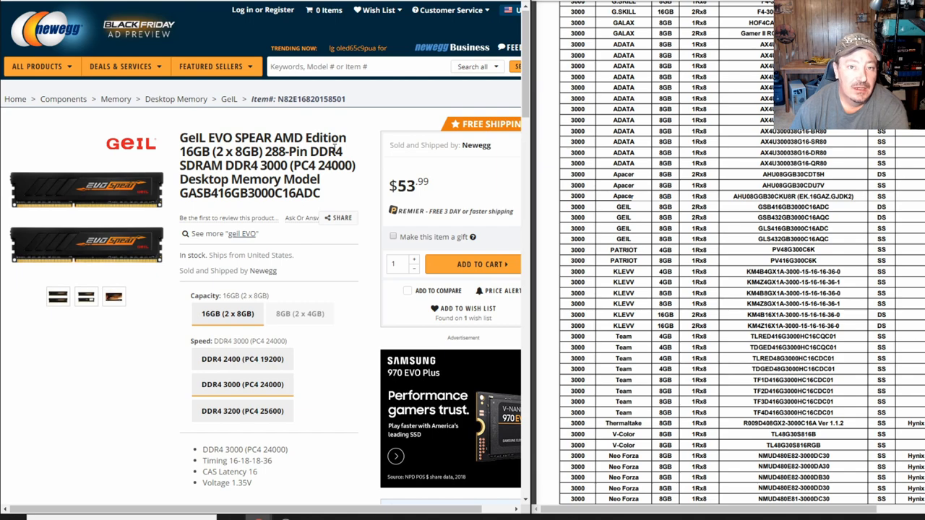
{"action": "mouse_move", "coordinate": [345, 199]}
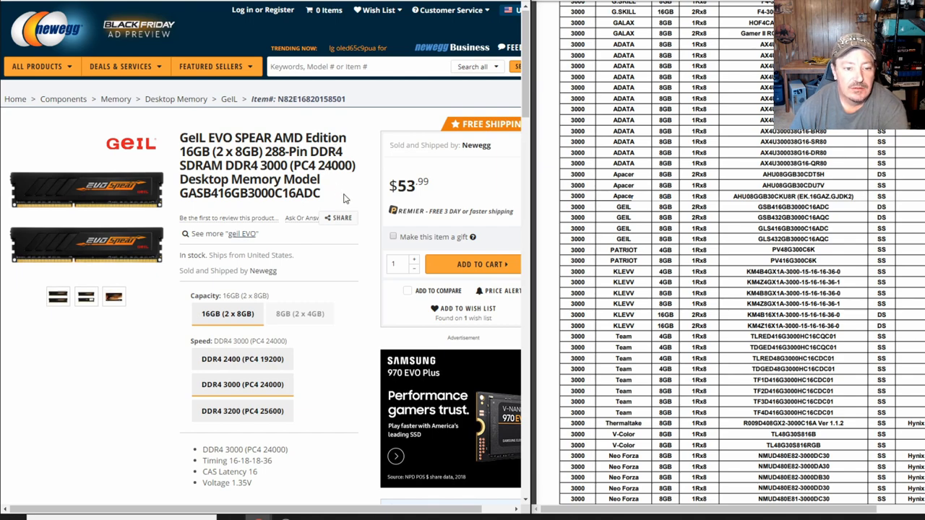
{"action": "double_click", "coordinate": [248, 194]}
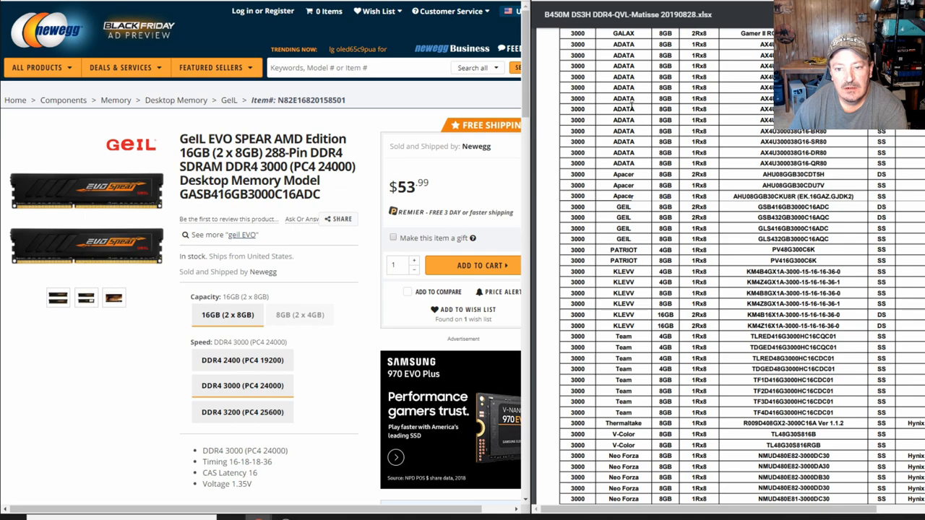
{"action": "mouse_move", "coordinate": [621, 55]}
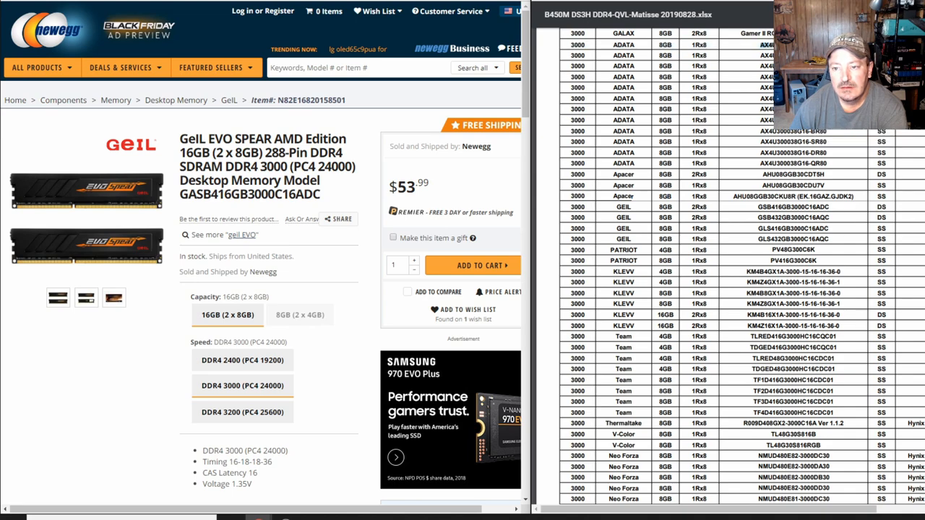
- Search Newegg for the pasted part AX4U300038G16-BRZ1 and open the XPG Z1 16GB DDR4 3000 kit
{"action": "right_click", "coordinate": [354, 68]}
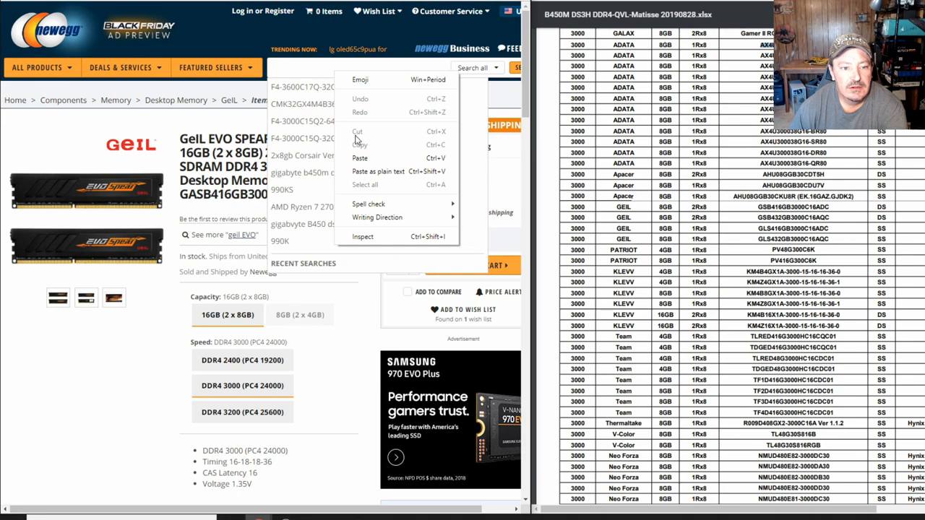
{"action": "left_click", "coordinate": [360, 158]}
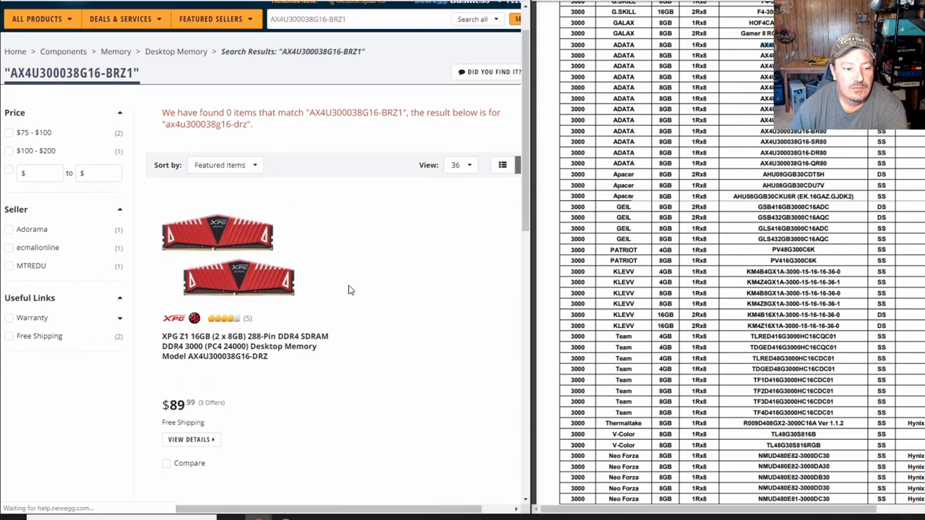
{"action": "scroll", "scroll_direction": "down", "scroll_amount": 3}
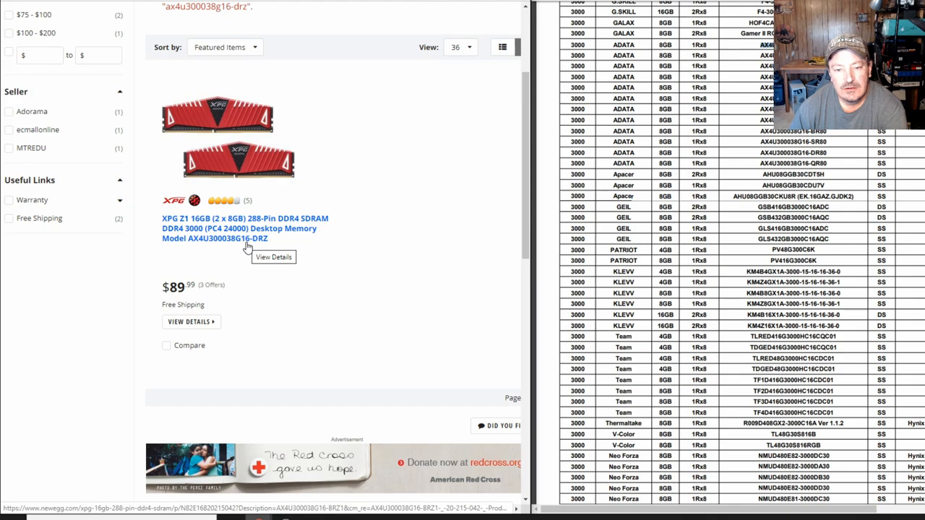
{"action": "mouse_move", "coordinate": [227, 125]}
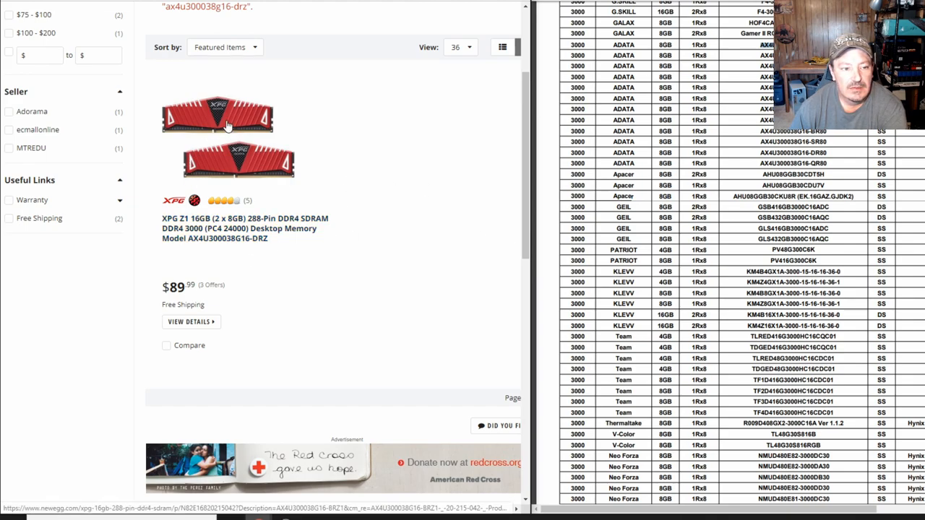
{"action": "mouse_move", "coordinate": [290, 229]}
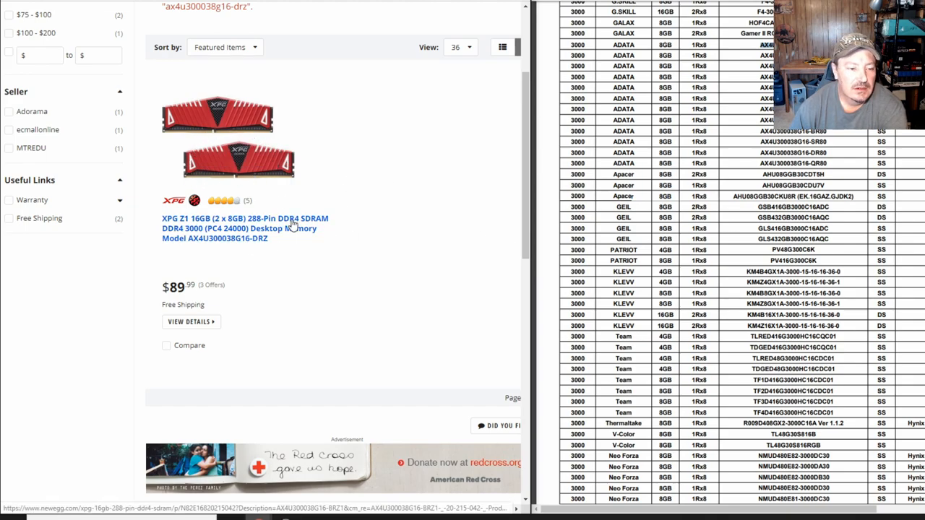
{"action": "mouse_move", "coordinate": [274, 267]}
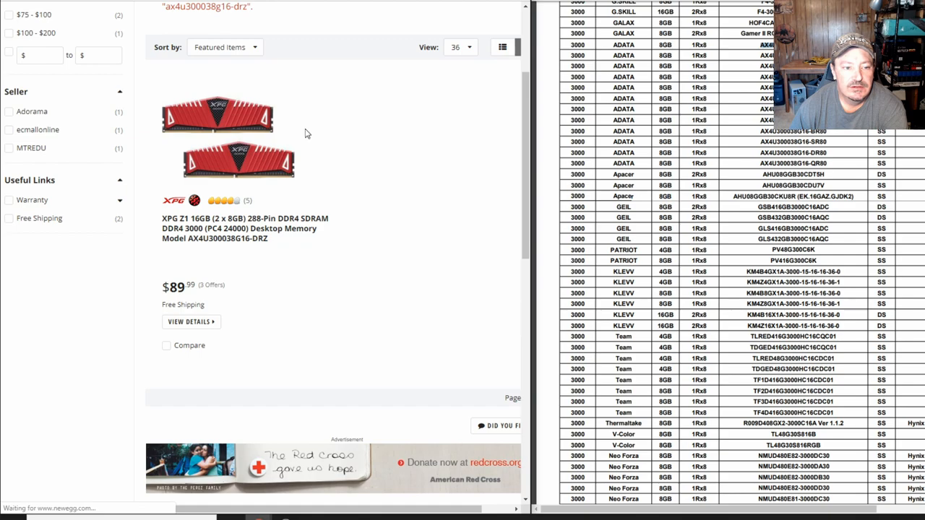
{"action": "left_click", "coordinate": [191, 321]}
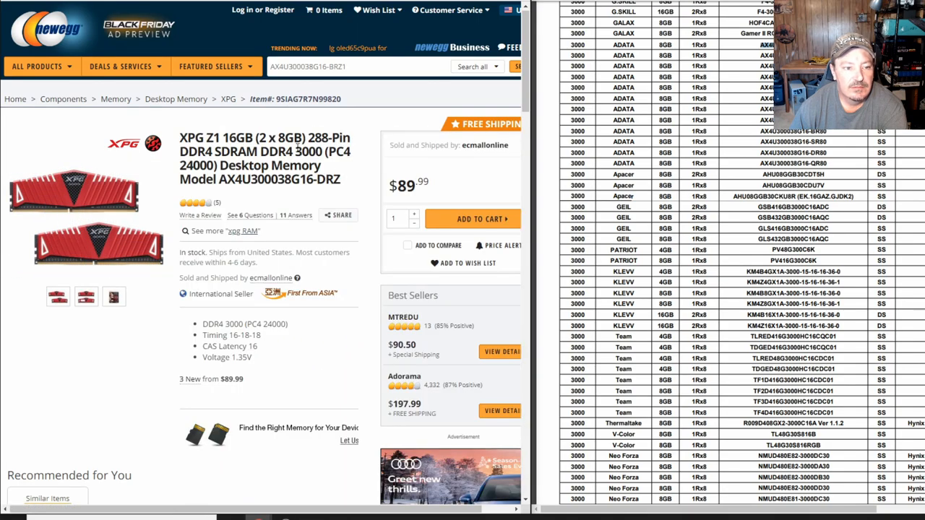
{"action": "double_click", "coordinate": [307, 152]}
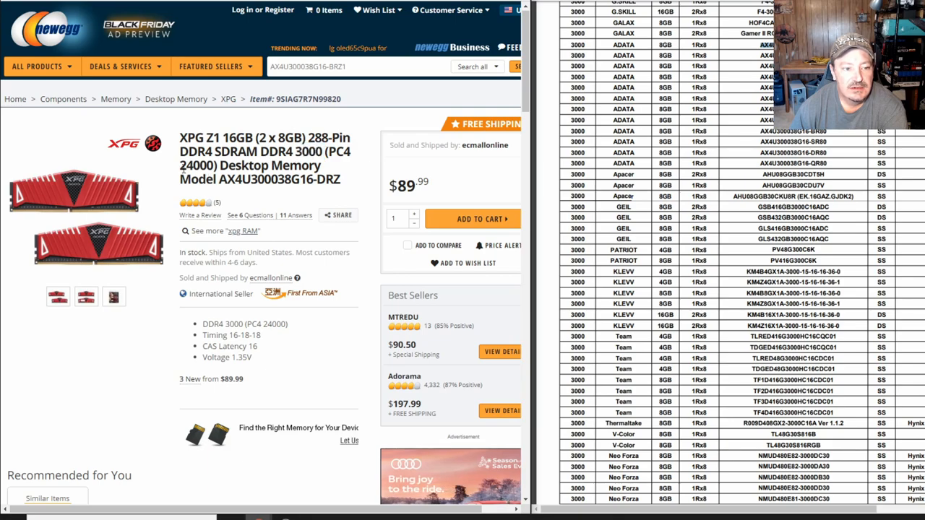
{"action": "double_click", "coordinate": [194, 165]}
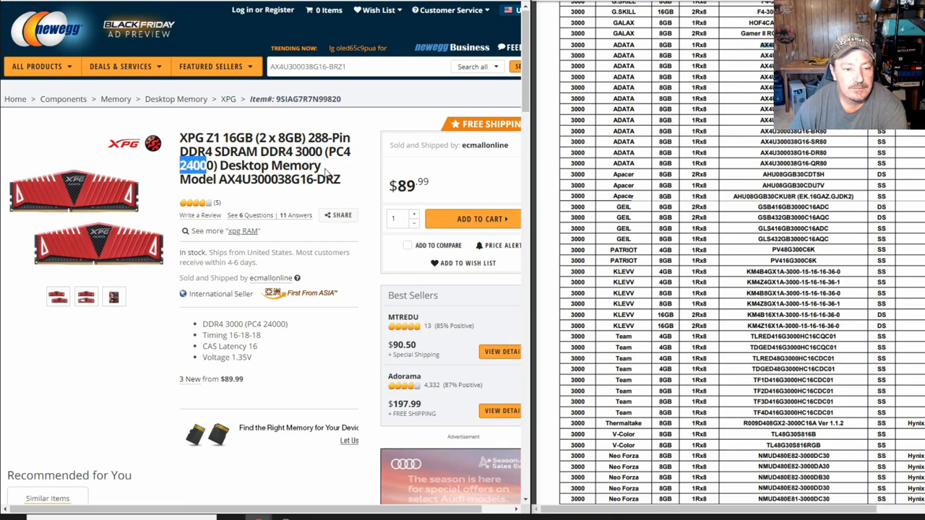